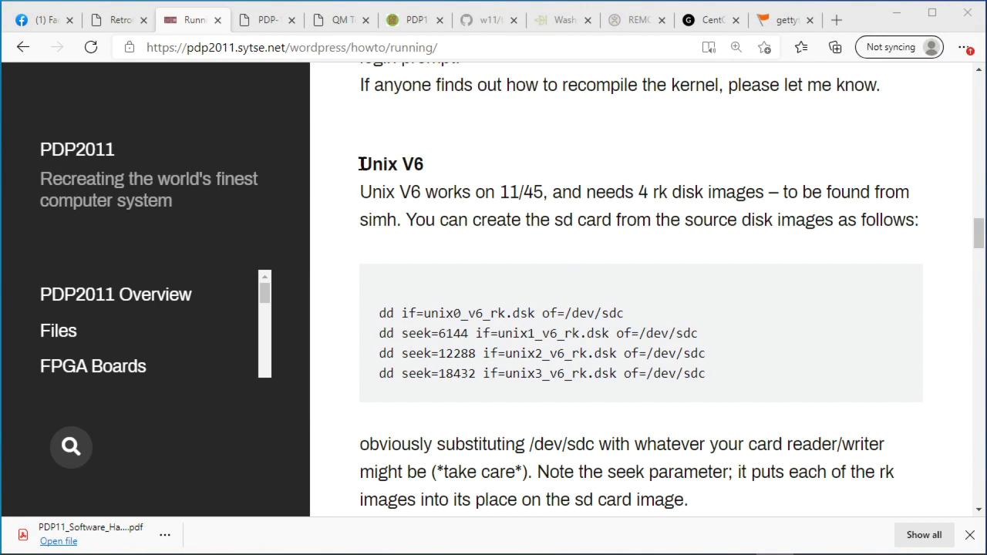
Step: Scroll past Unix V6 to the Unix V7 section with its 11/70 memory warning
{"action": "scroll", "scroll_direction": "down", "scroll_amount": 3}
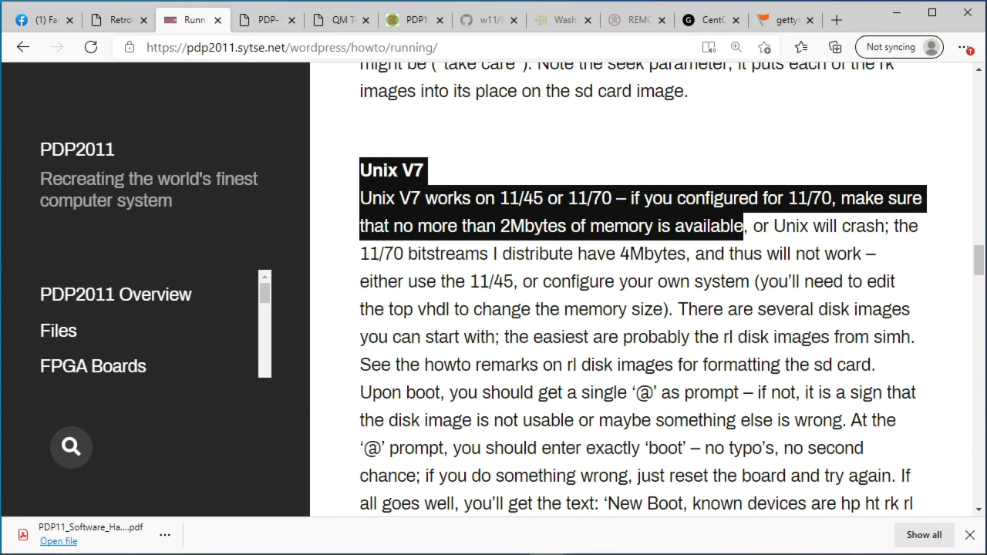
Step: Reach the 2.11BSD section and highlight 11/70 as its best-suited model
{"action": "scroll", "scroll_direction": "down", "scroll_amount": 3}
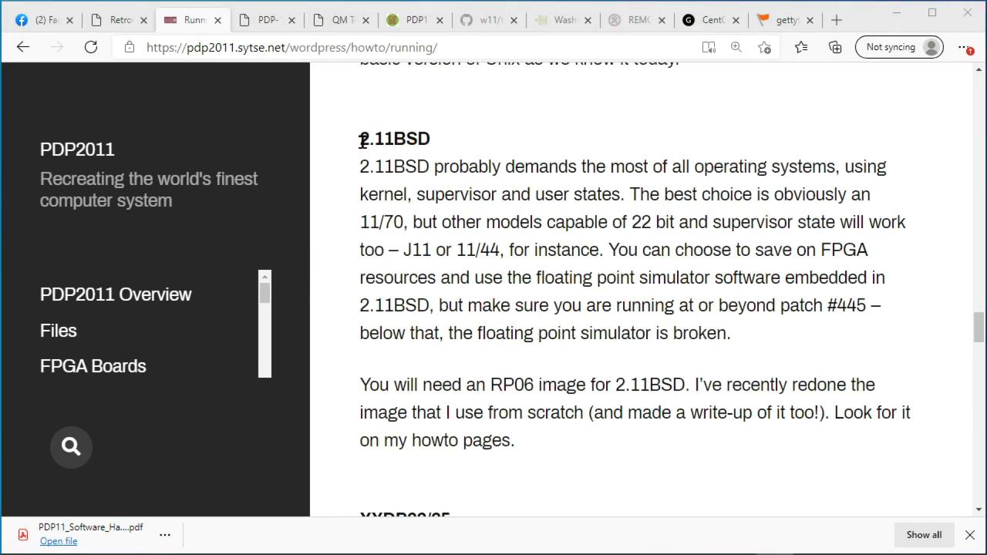
{"action": "double_click", "coordinate": [384, 222]}
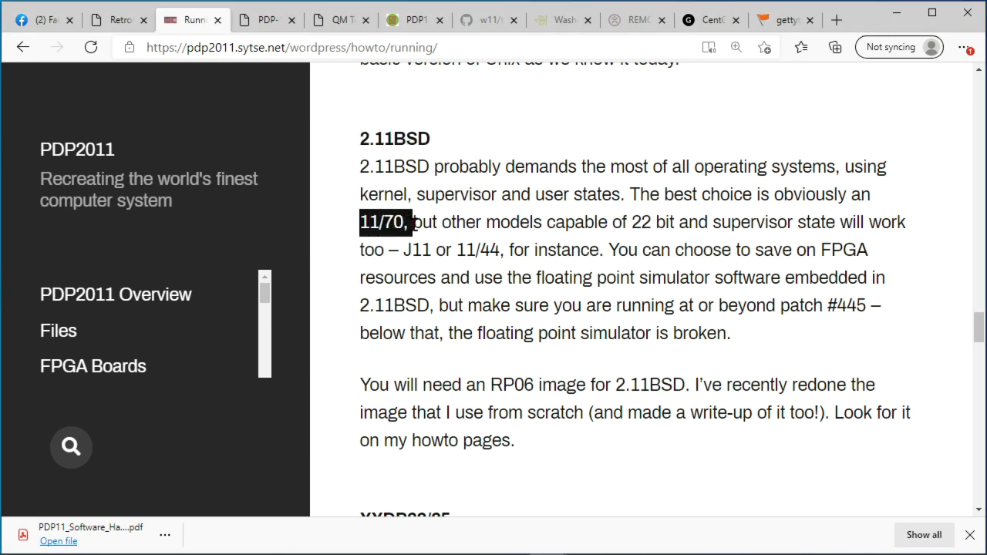